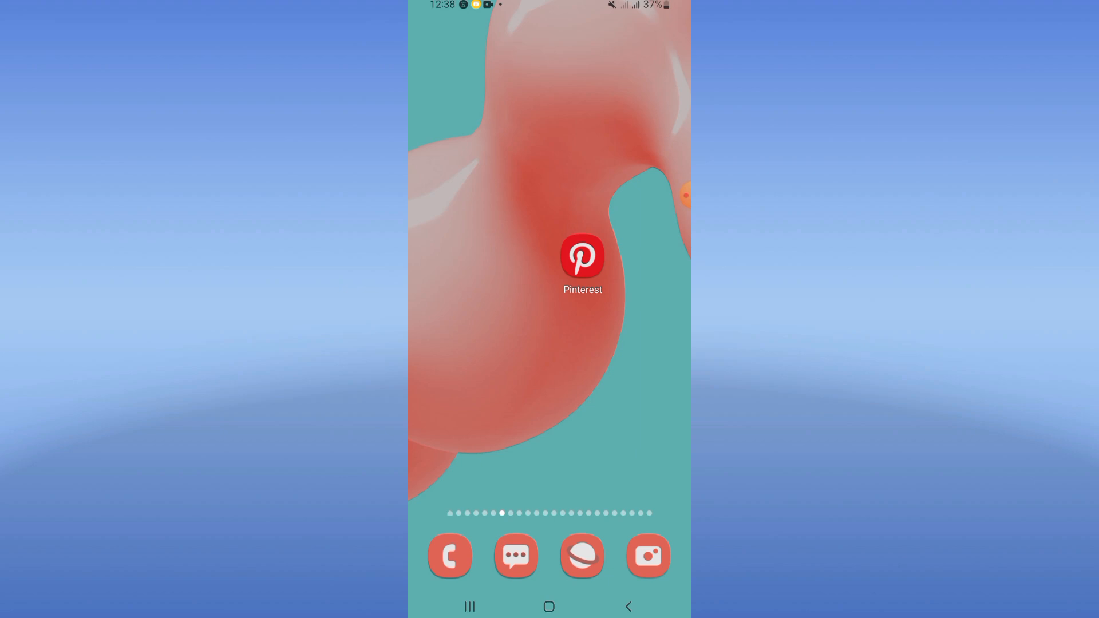
Step: Reach the Settings Apps list from the home screen and search 'pint' for Pinterest
scroll("up", 3)
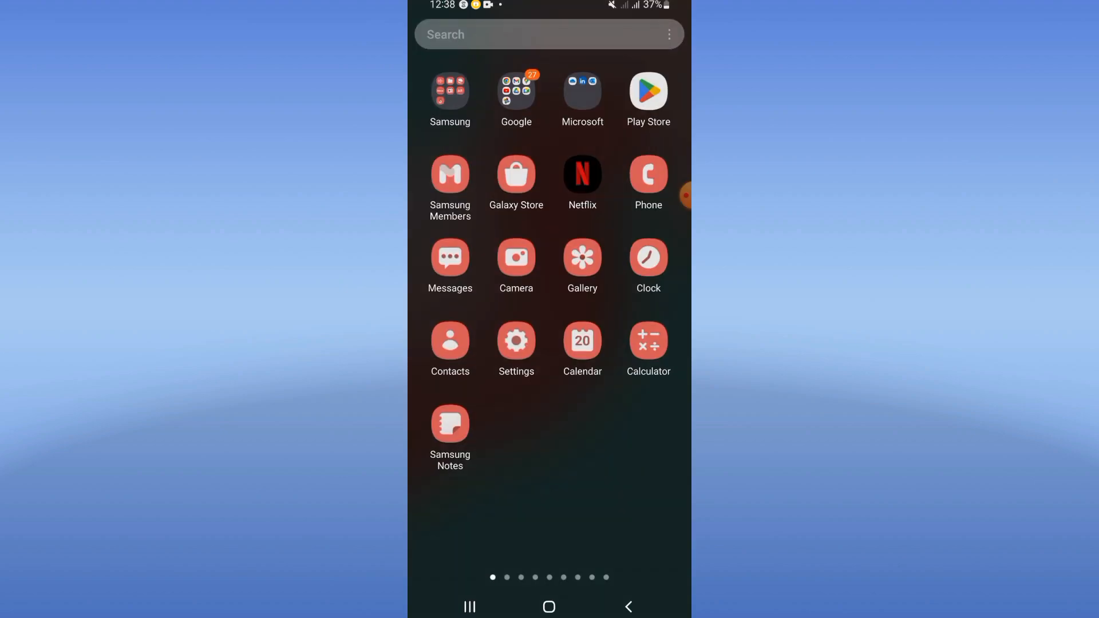
left_click(515, 340)
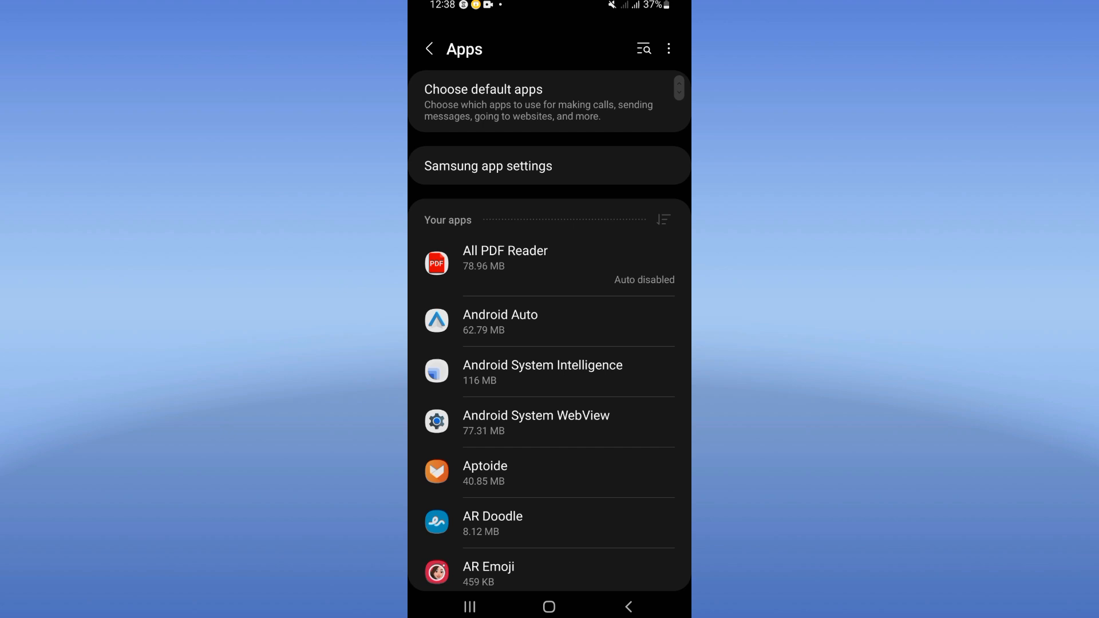
type("pint")
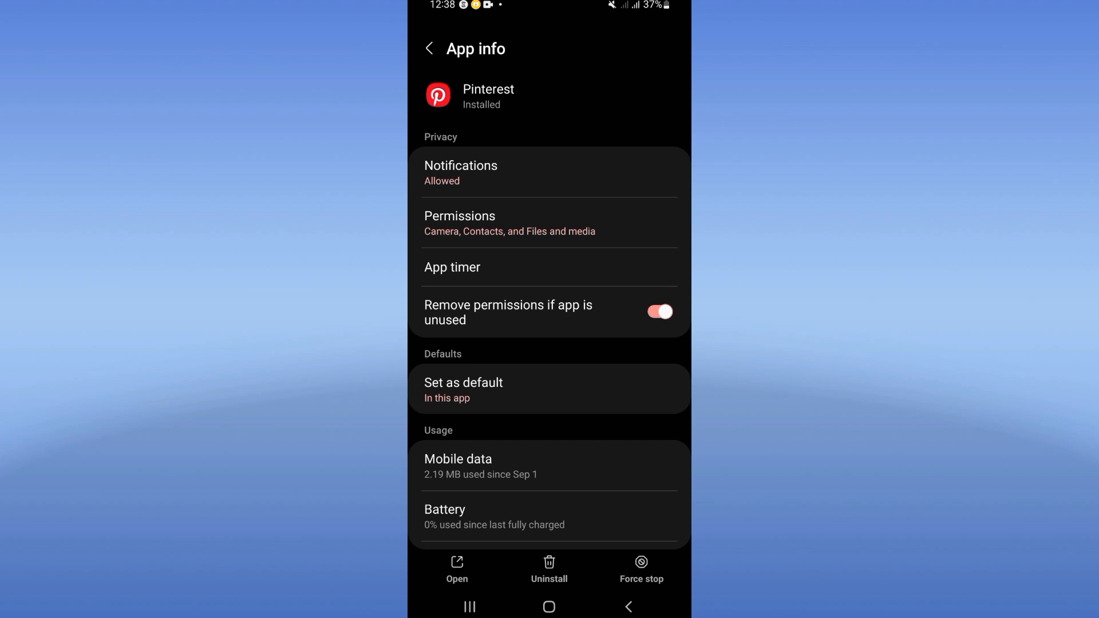
Step: View Pinterest's App info, then return home and reveal the full app drawer
scroll("down", 3)
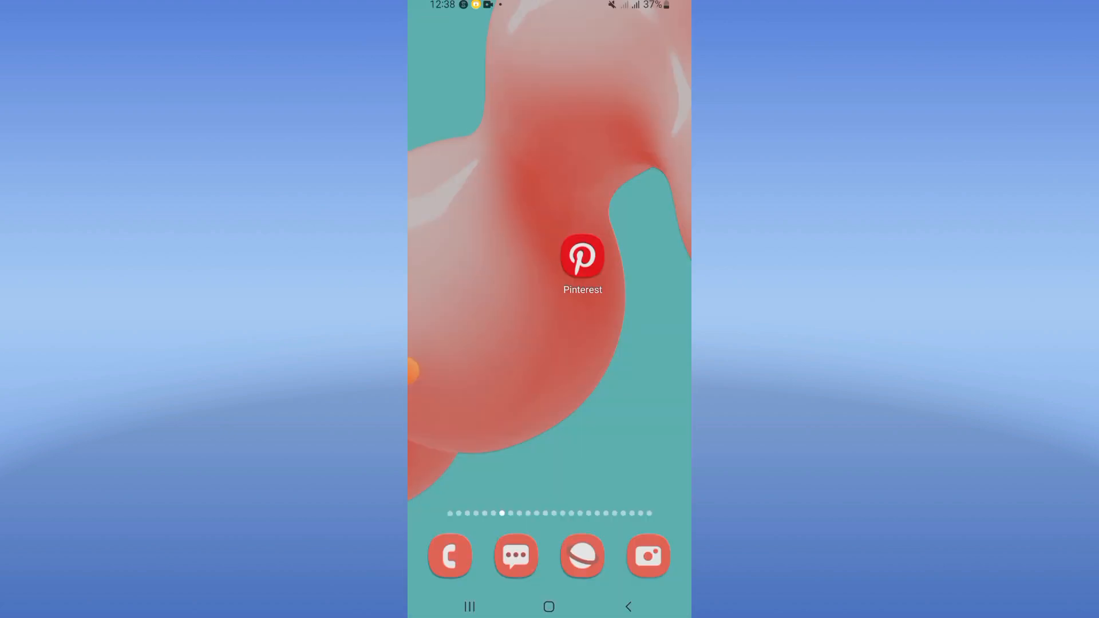
scroll("up", 3)
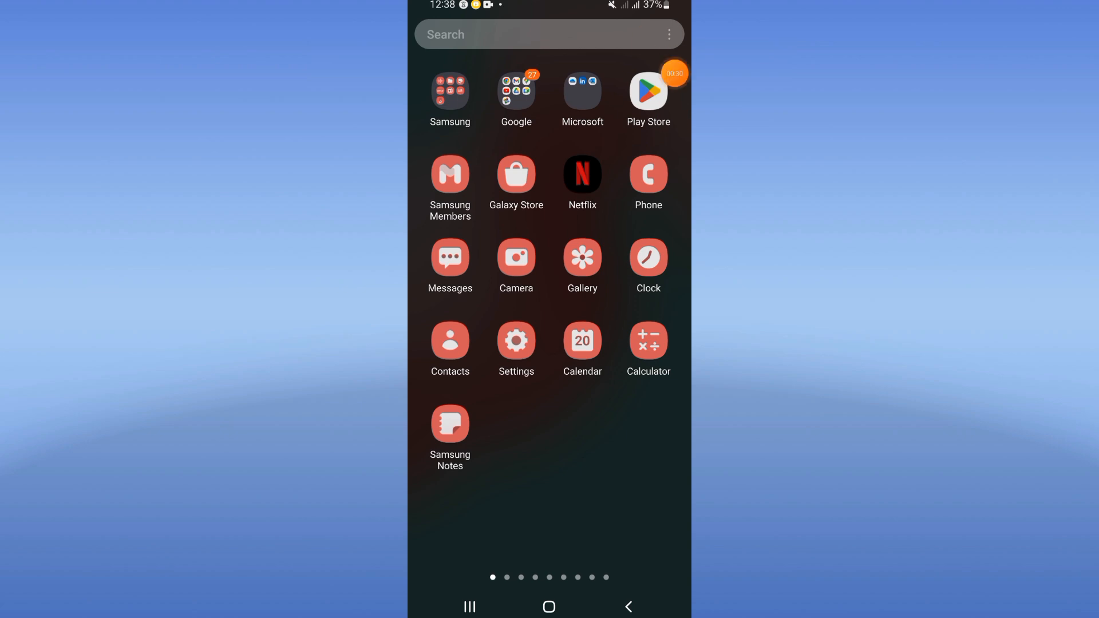